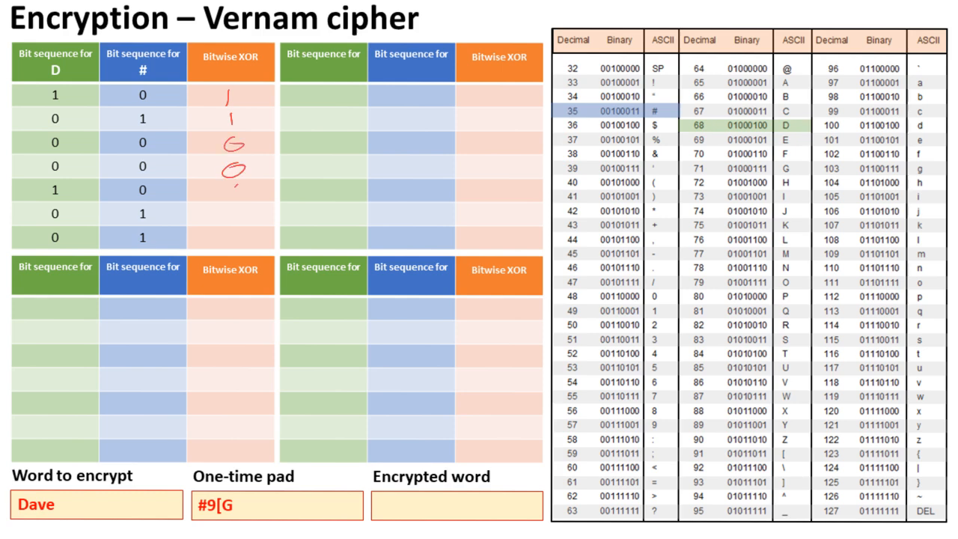
- Ink a 1 in the fifth and sixth Bitwise XOR cells of the first table
{"action": "left_click_drag", "start_coordinate": [238, 187], "coordinate": [240, 225]}
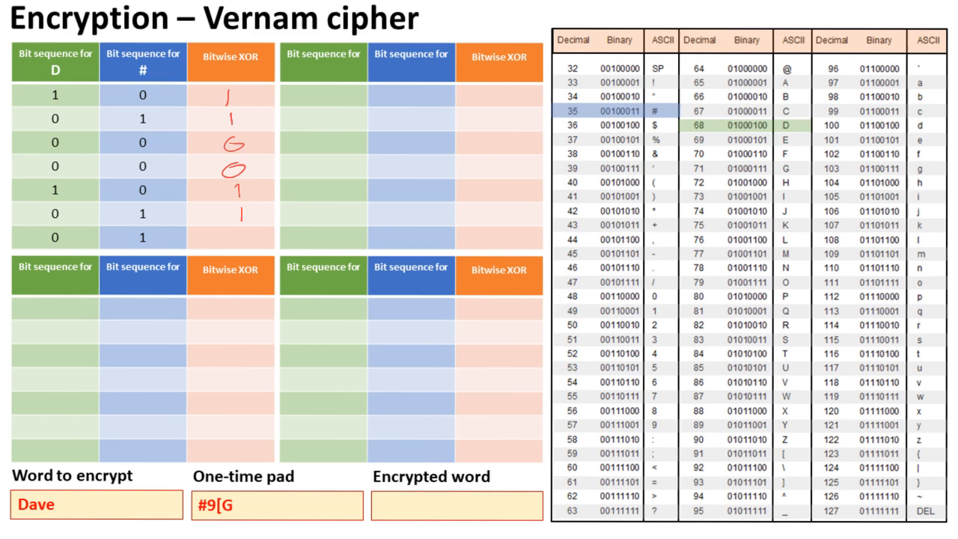